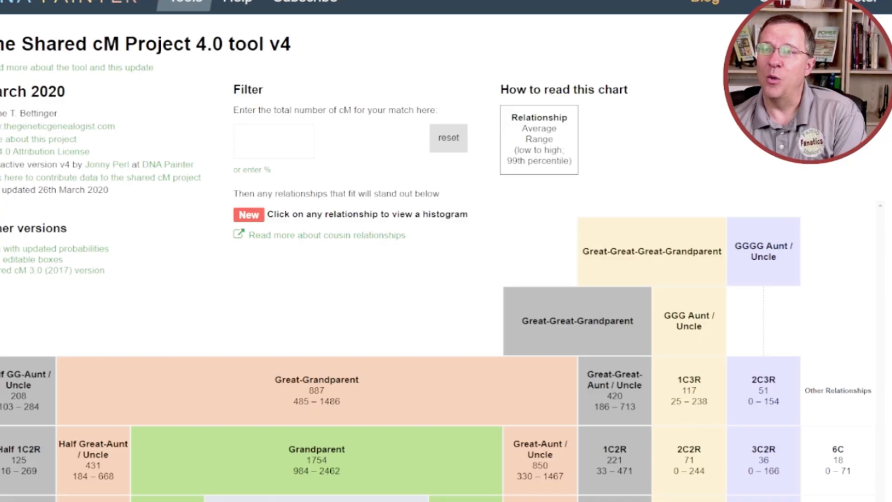
{"action": "mouse_move", "coordinate": [419, 211]}
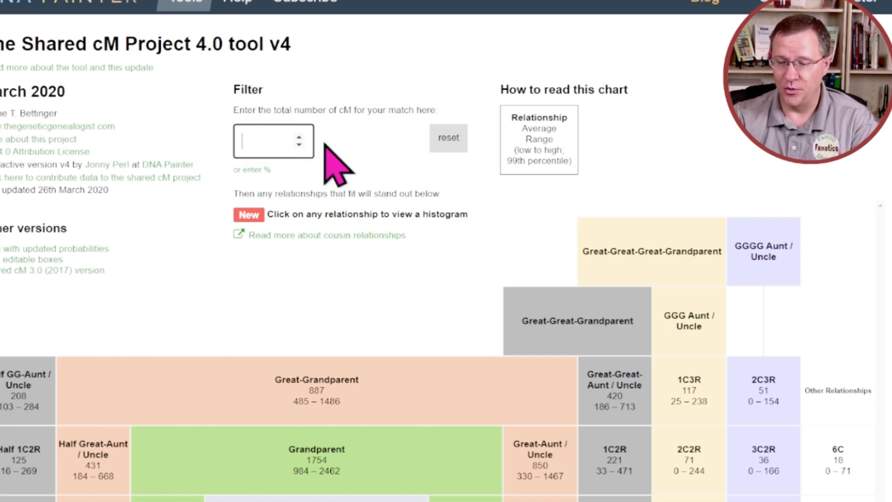
- Enter 403 cM and review the probability table and highlighted relationship chart
{"action": "type", "text": "403"}
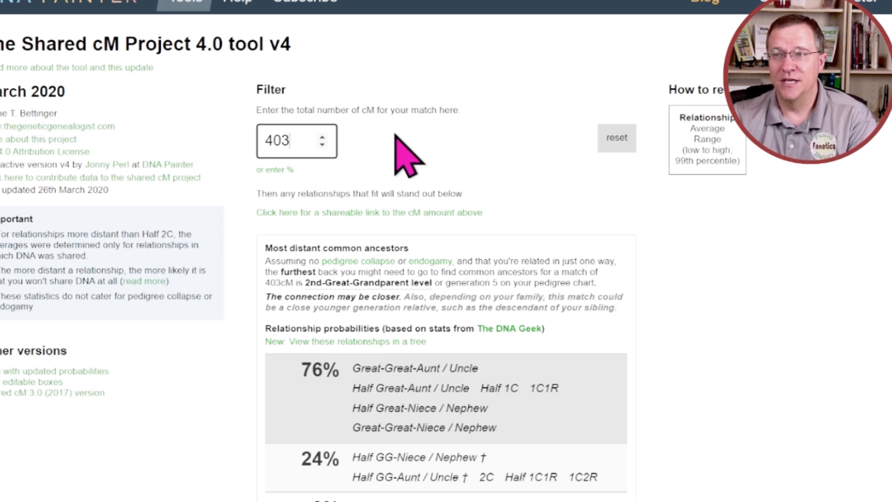
{"action": "mouse_move", "coordinate": [652, 287]}
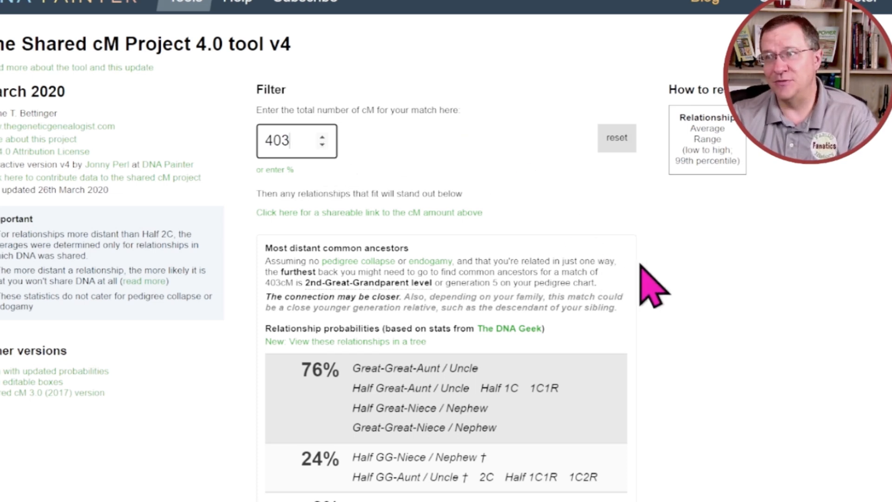
{"action": "scroll", "scroll_direction": "down", "scroll_amount": 3}
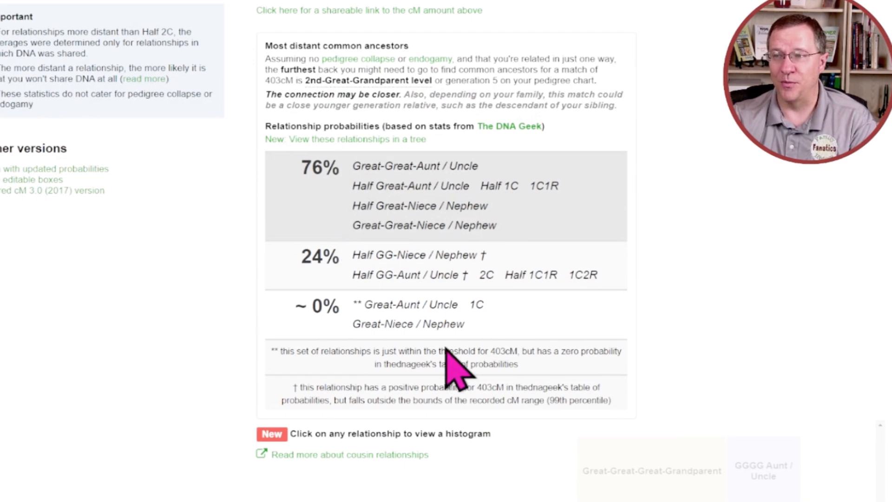
{"action": "scroll", "scroll_direction": "up", "scroll_amount": 3}
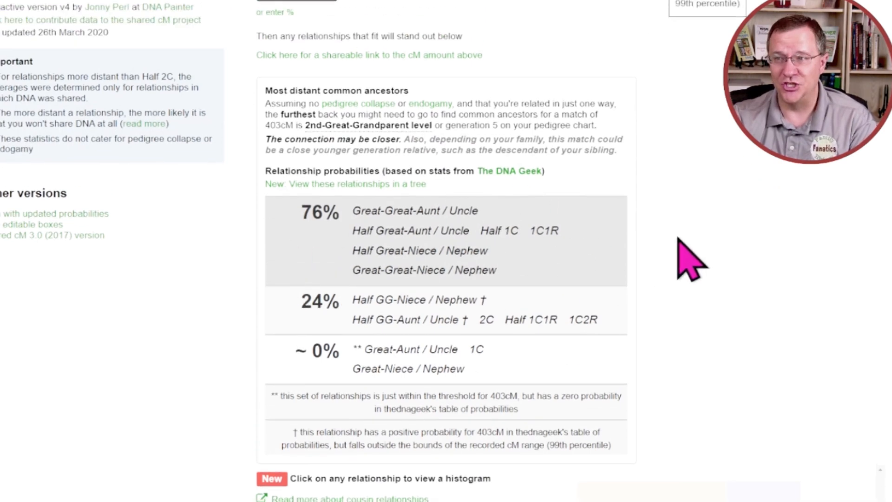
{"action": "left_click", "coordinate": [345, 184]}
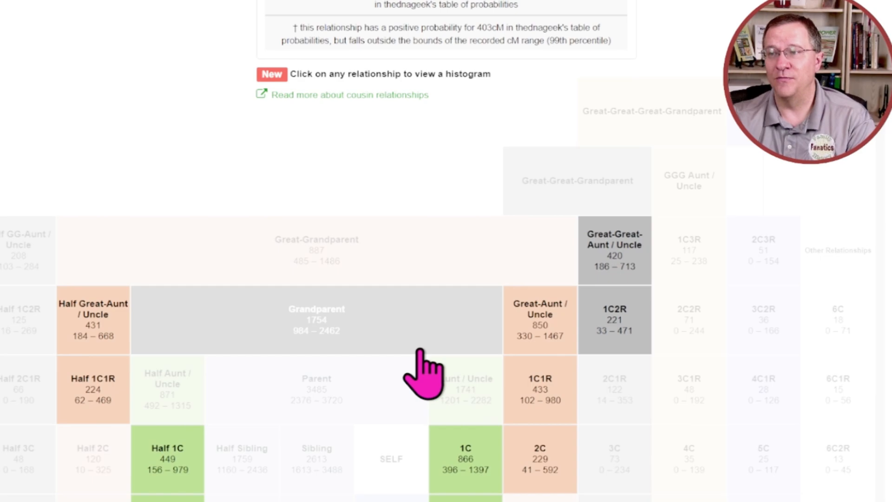
{"action": "scroll", "scroll_direction": "up", "scroll_amount": 3}
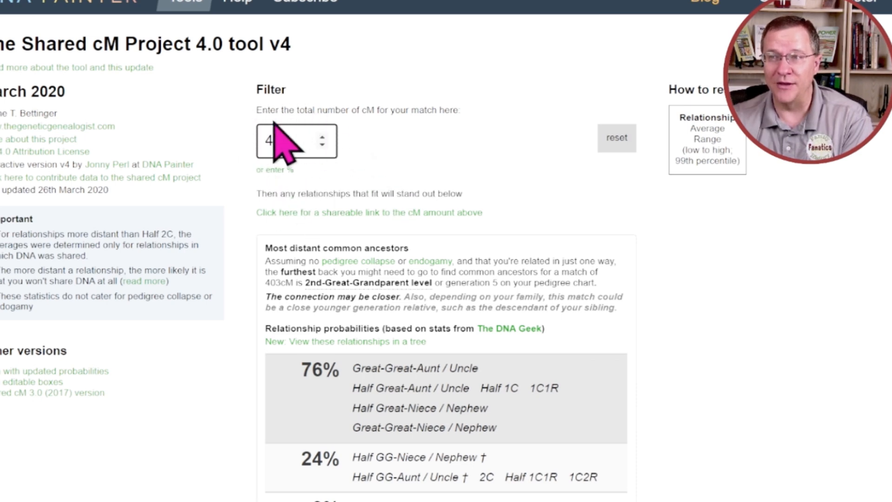
- Reveal the percent-shared field, then replace the cM value with 221 and 789 (10.60%)
{"action": "type", "text": "03"}
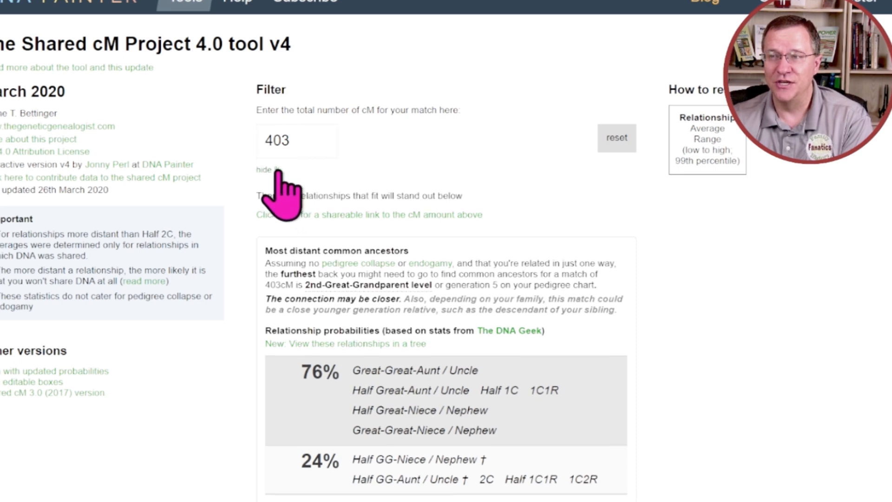
{"action": "left_click", "coordinate": [269, 170]}
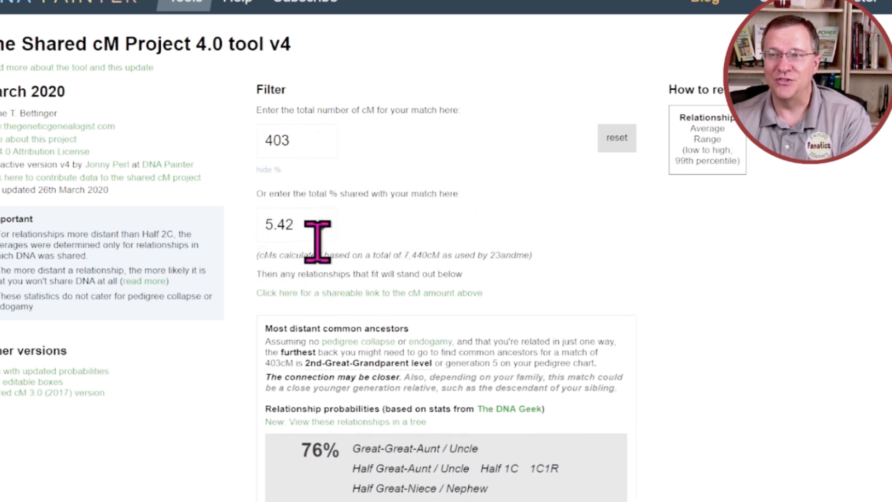
{"action": "mouse_move", "coordinate": [293, 143]}
{"action": "type", "text": "2.97"}
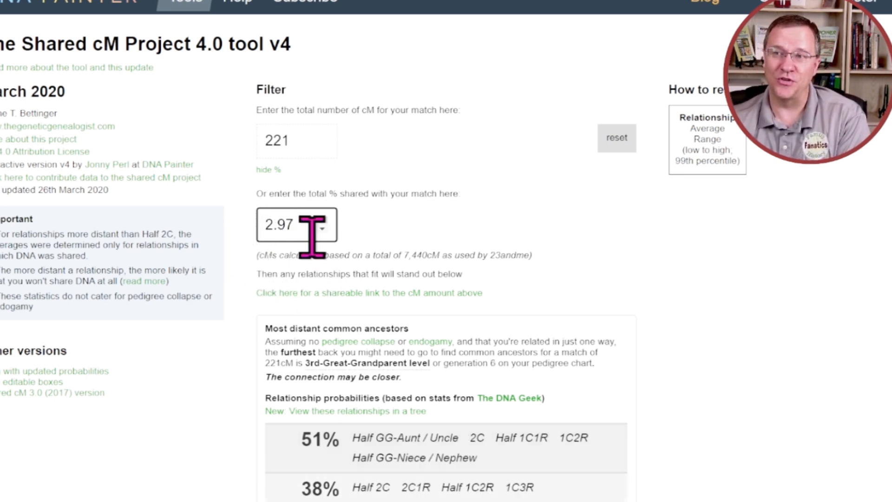
{"action": "mouse_move", "coordinate": [296, 140]}
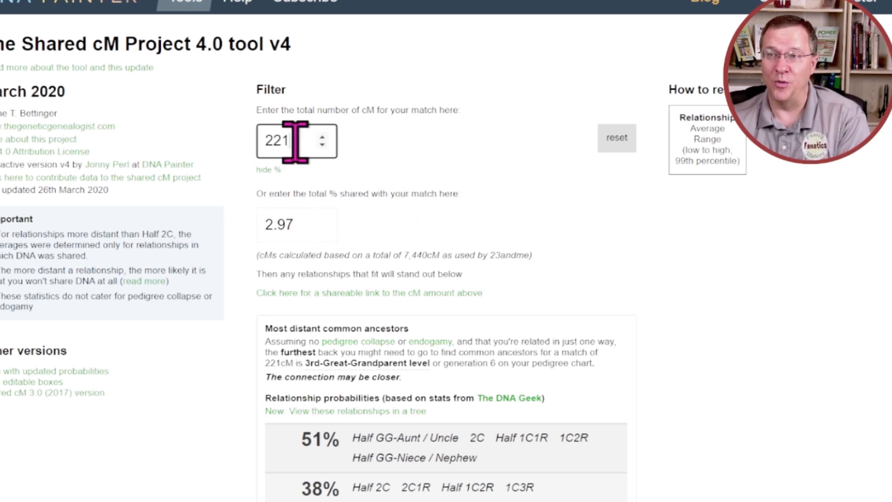
{"action": "triple_click", "coordinate": [279, 142]}
{"action": "type", "text": "789"}
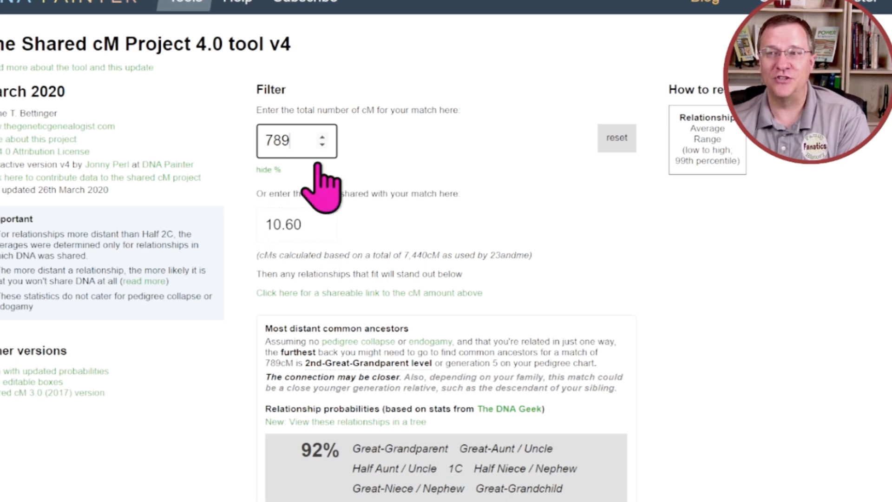
{"action": "mouse_move", "coordinate": [327, 213]}
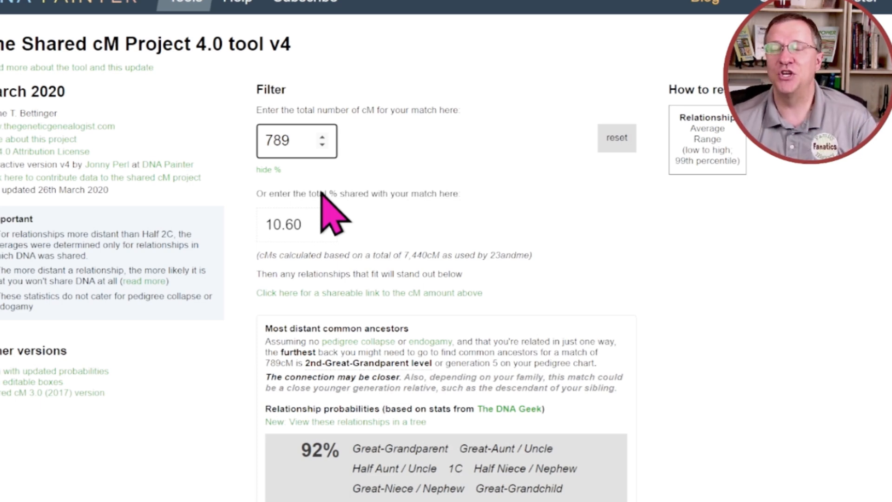
{"action": "mouse_move", "coordinate": [401, 225]}
{"action": "type", "text": "50"}
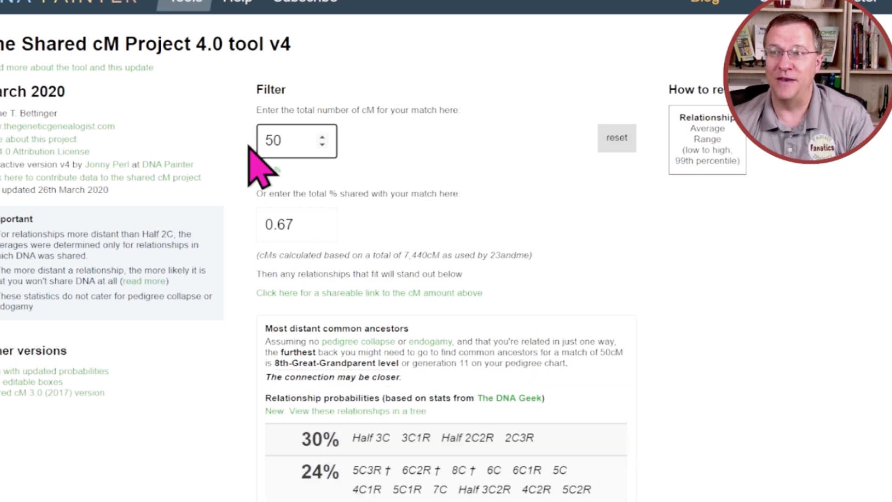
- Review probabilities for a 50 cM match, then change the amount to 35 and 15 cM
{"action": "scroll", "scroll_direction": "down", "scroll_amount": 3}
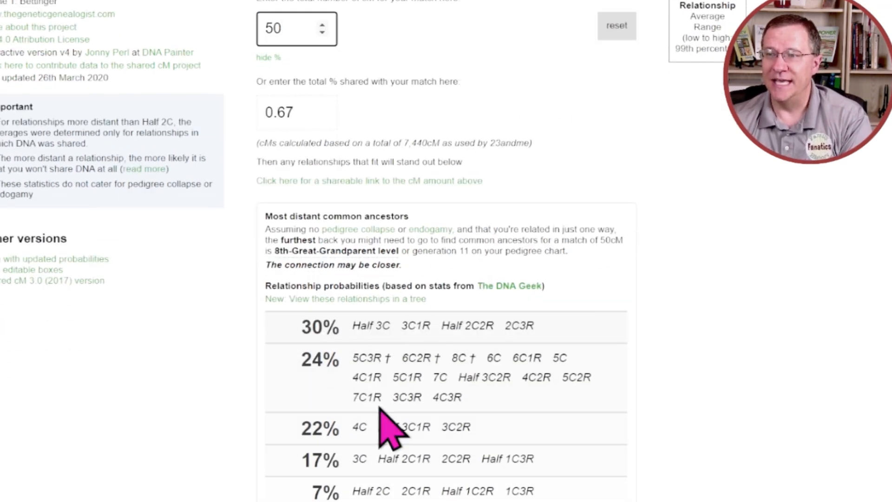
{"action": "mouse_move", "coordinate": [495, 458]}
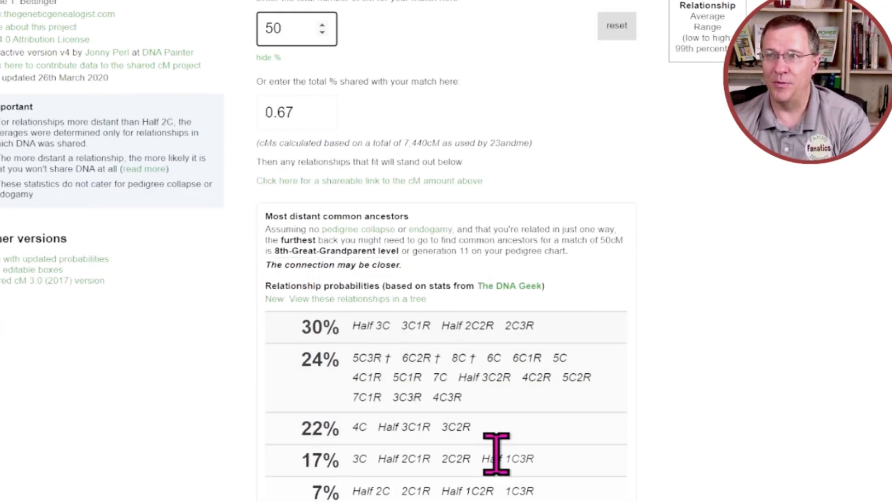
{"action": "mouse_move", "coordinate": [376, 376]}
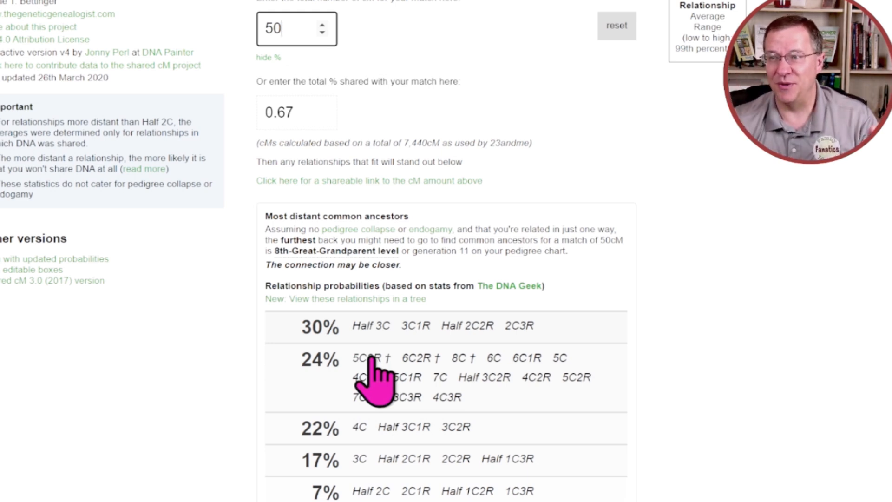
{"action": "mouse_move", "coordinate": [301, 455]}
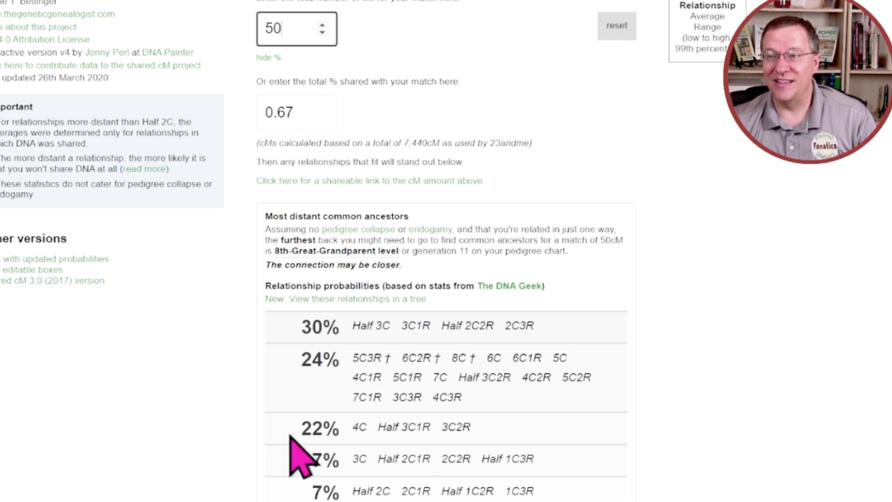
{"action": "triple_click", "coordinate": [297, 28]}
{"action": "type", "text": "35"}
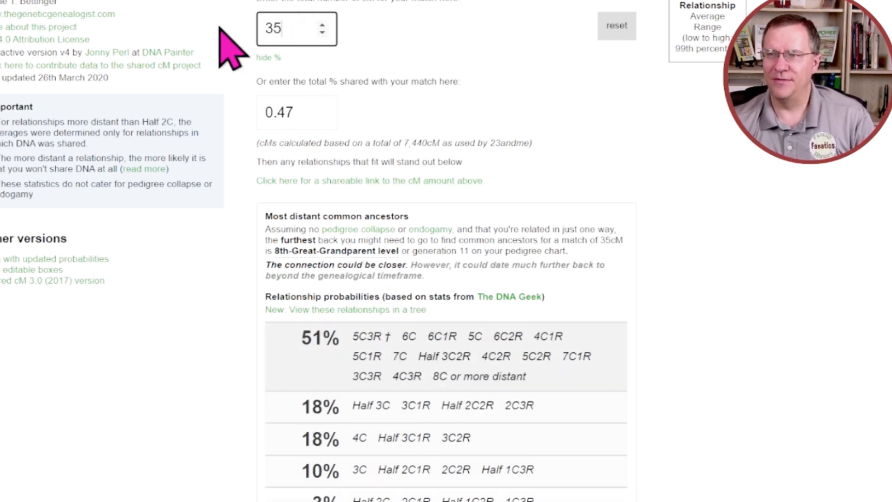
{"action": "mouse_move", "coordinate": [449, 416]}
{"action": "type", "text": "15"}
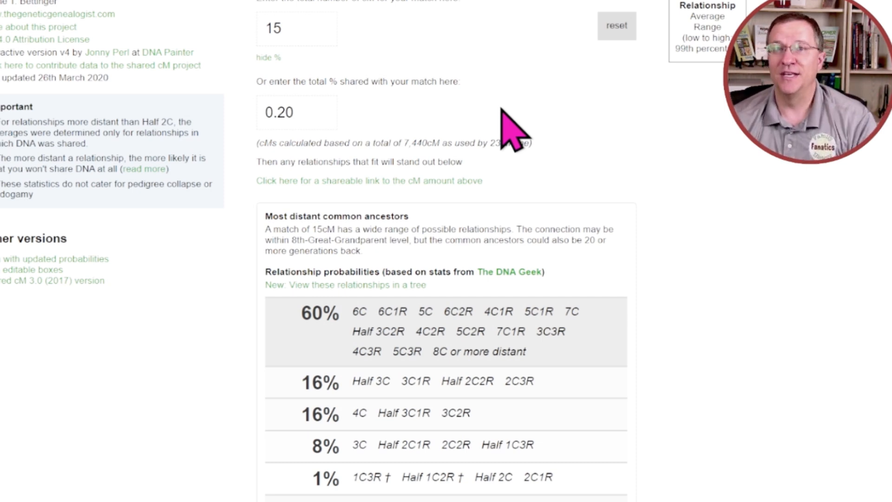
{"action": "mouse_move", "coordinate": [416, 102]}
{"action": "type", "text": "403"}
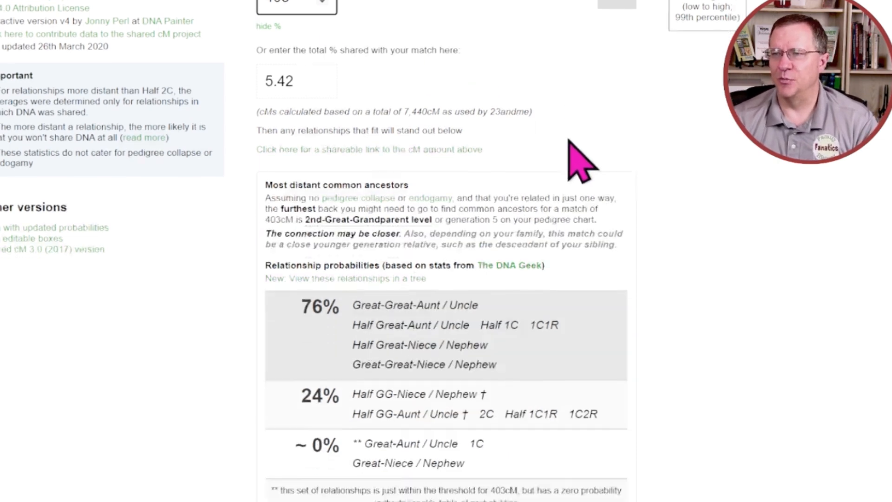
{"action": "scroll", "scroll_direction": "down", "scroll_amount": 3}
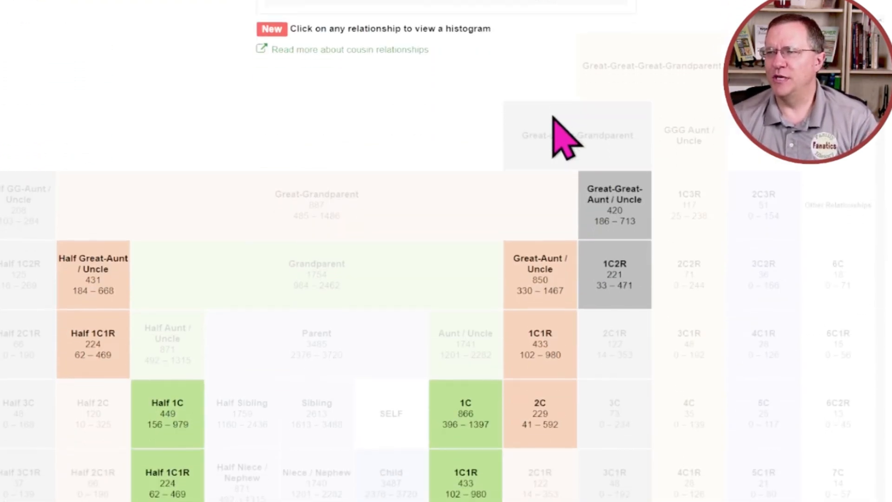
{"action": "scroll", "scroll_direction": "down", "scroll_amount": 3}
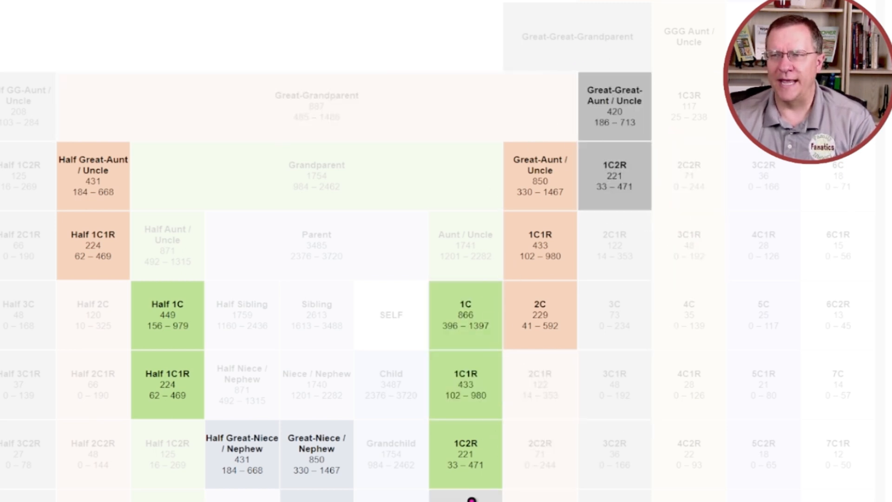
{"action": "scroll", "scroll_direction": "down", "scroll_amount": 3}
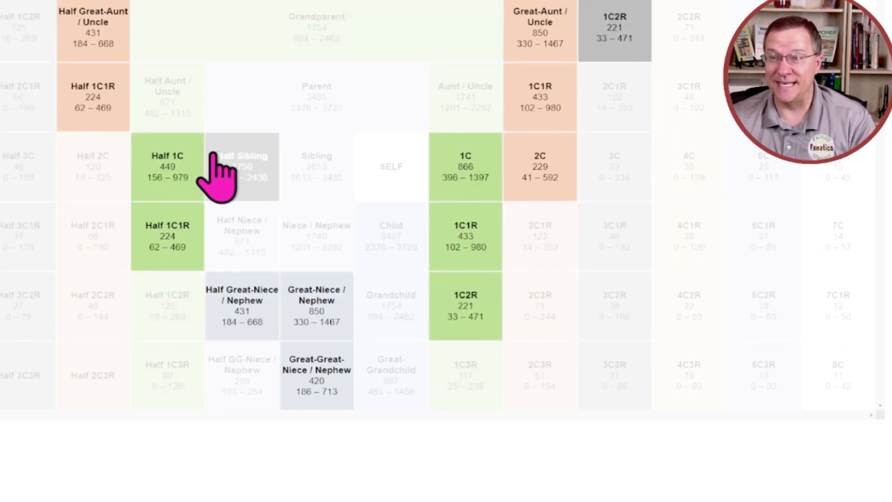
{"action": "mouse_move", "coordinate": [211, 353]}
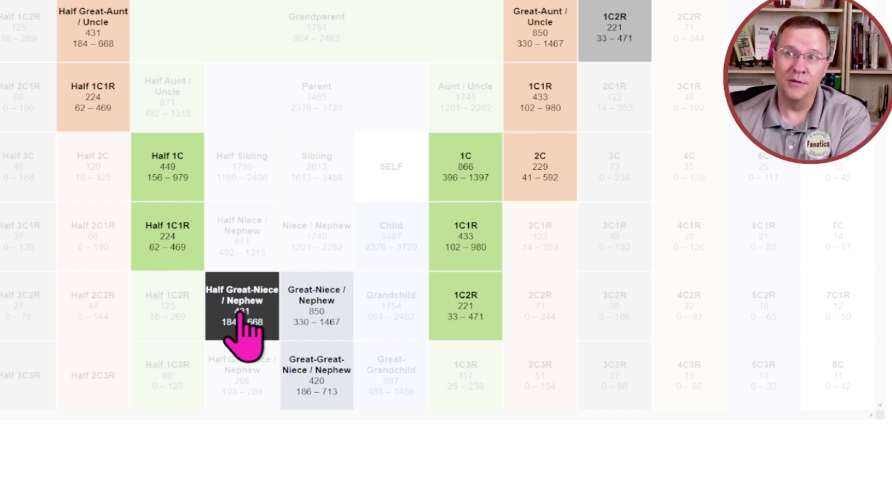
{"action": "mouse_move", "coordinate": [688, 31]}
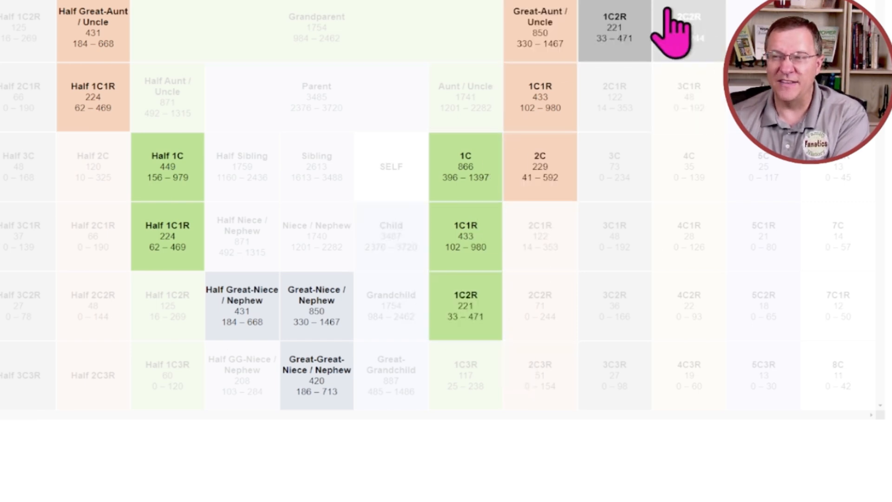
{"action": "left_click", "coordinate": [465, 235]}
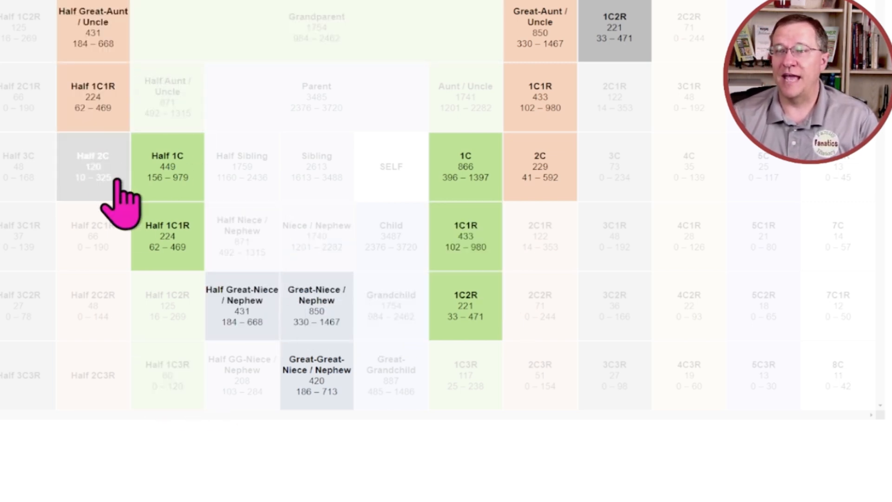
{"action": "mouse_move", "coordinate": [167, 236]}
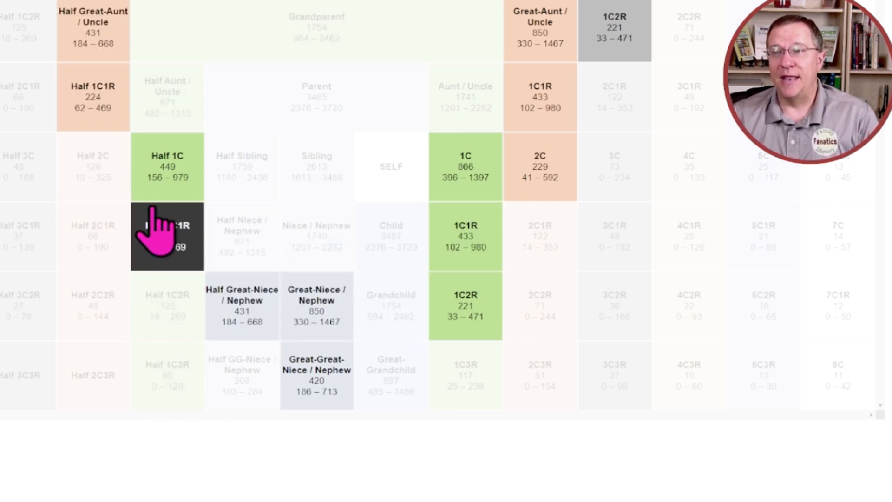
{"action": "mouse_move", "coordinate": [106, 228]}
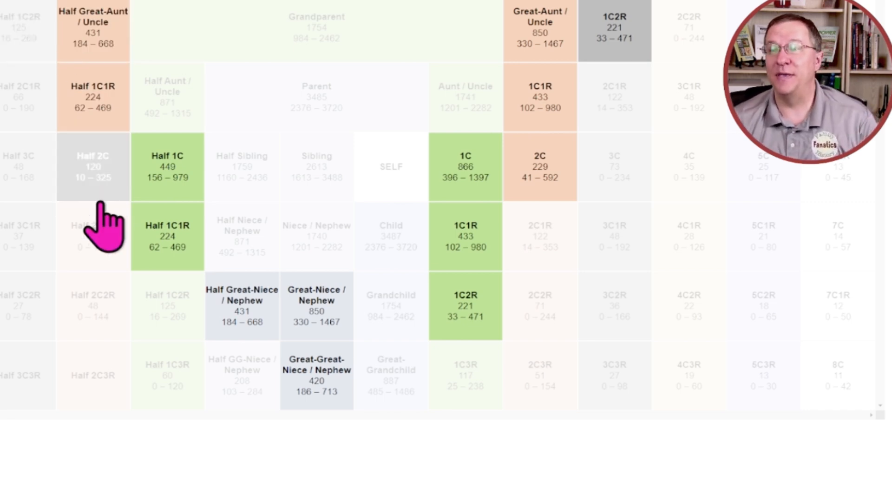
{"action": "mouse_move", "coordinate": [241, 305]}
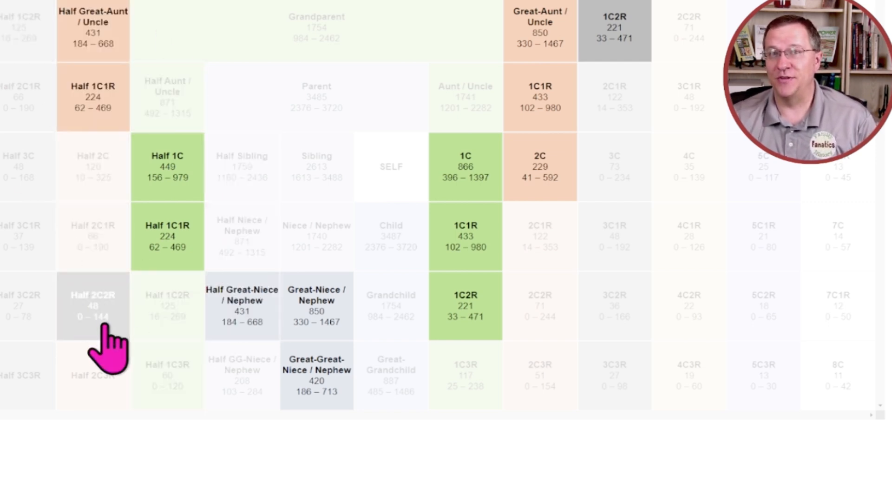
{"action": "mouse_move", "coordinate": [540, 74]}
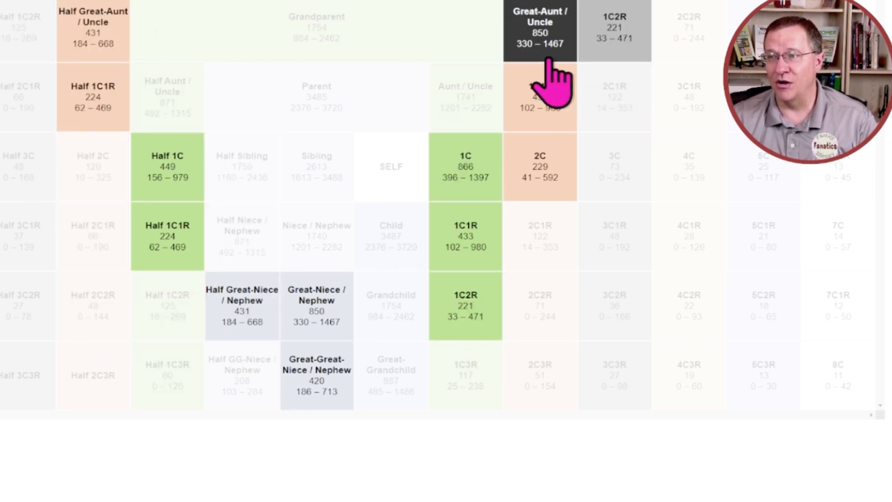
{"action": "mouse_move", "coordinate": [391, 313]}
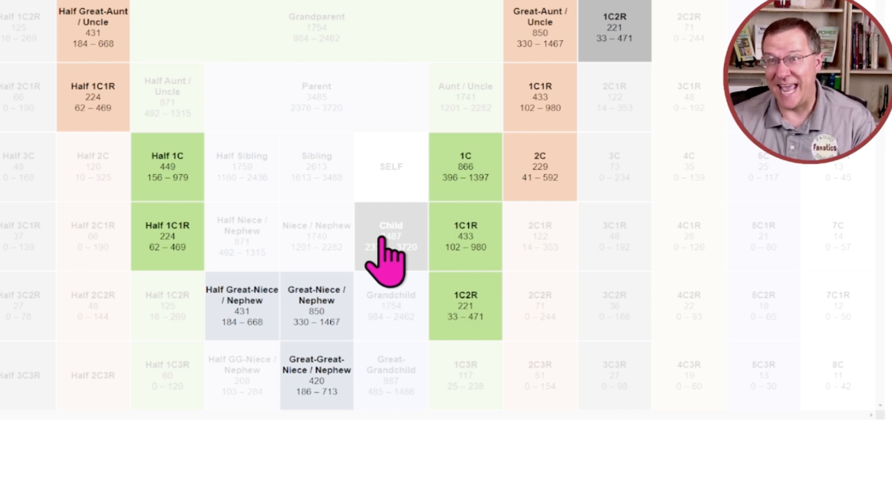
{"action": "mouse_move", "coordinate": [391, 306]}
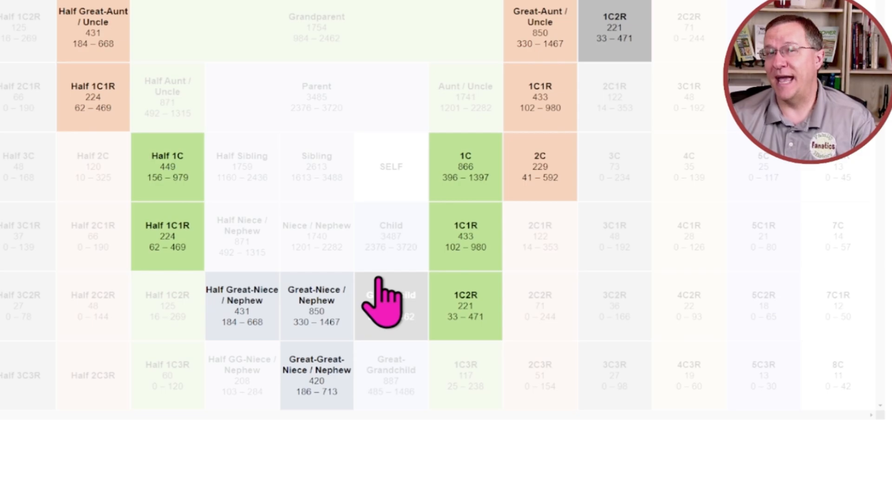
- Scroll up to the 275 cM entry and its relationship probabilities list
{"action": "scroll", "scroll_direction": "up", "scroll_amount": 3}
{"action": "type", "text": "275"}
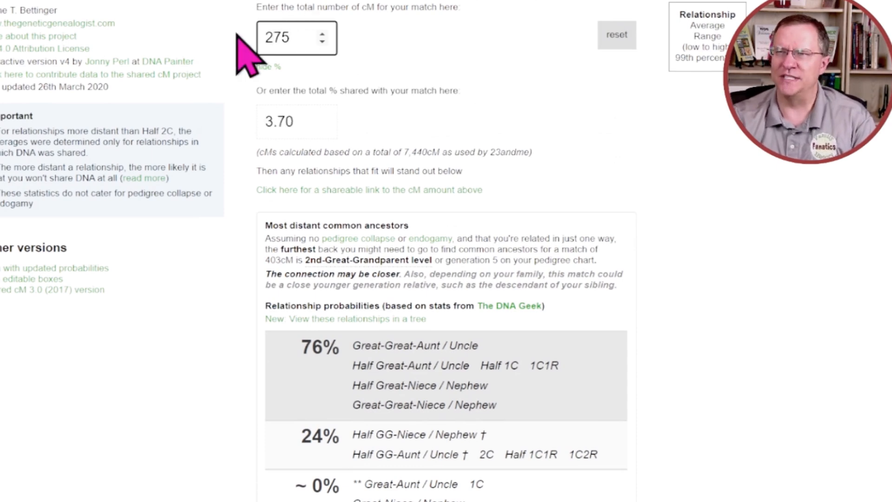
- Scroll down to the chart highlighting 275 cM relationships like Half 1C, 1C1R and 2C1R
{"action": "scroll", "scroll_direction": "down", "scroll_amount": 3}
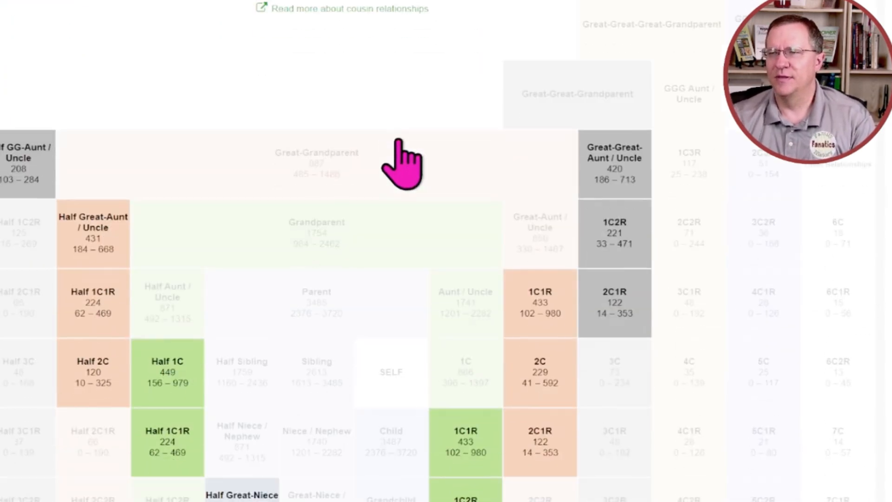
{"action": "scroll", "scroll_direction": "down", "scroll_amount": 3}
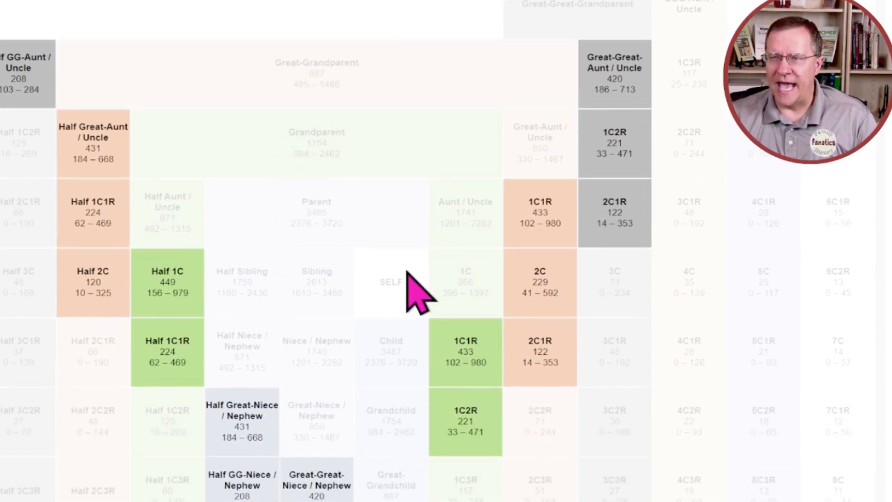
{"action": "mouse_move", "coordinate": [316, 283]}
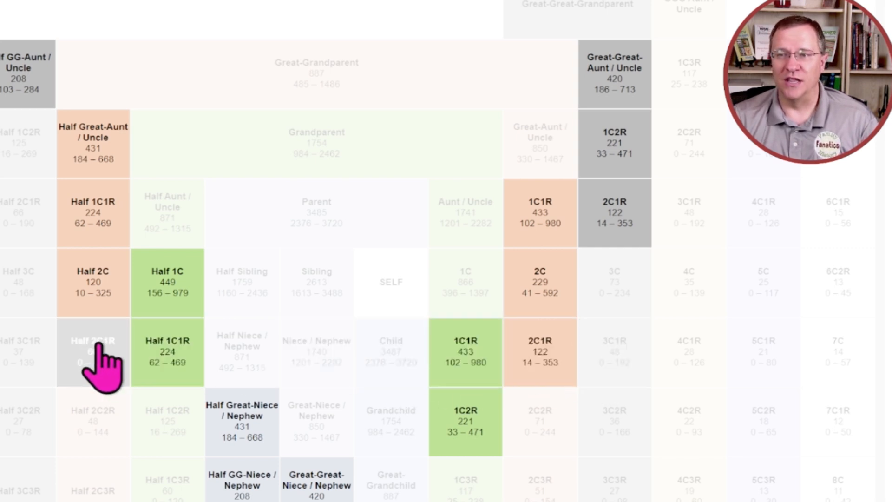
{"action": "mouse_move", "coordinate": [384, 244]}
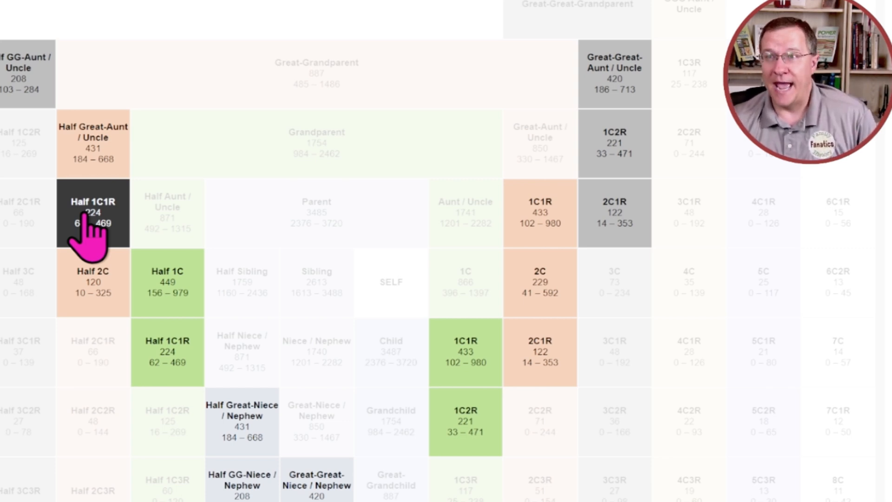
{"action": "mouse_move", "coordinate": [466, 228]}
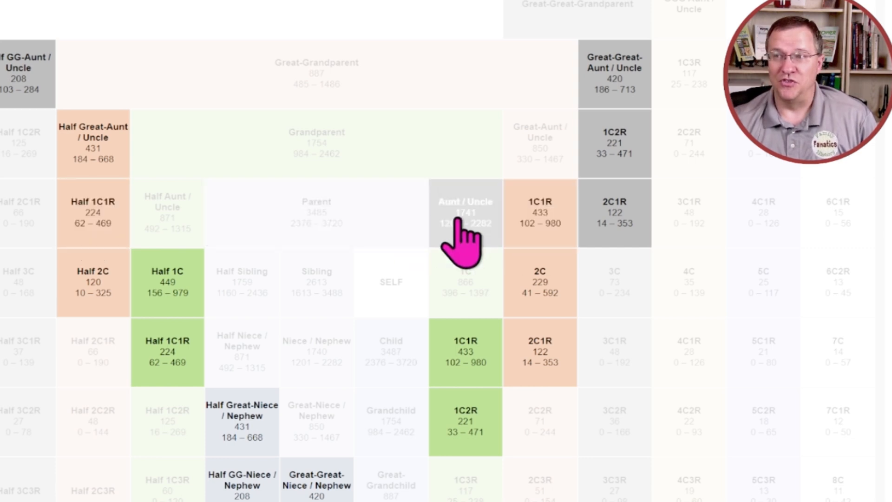
{"action": "mouse_move", "coordinate": [490, 233]}
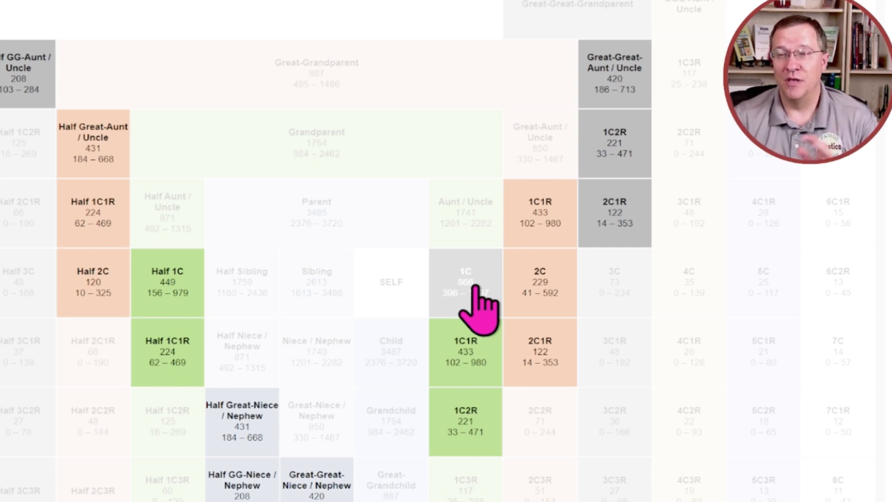
{"action": "mouse_move", "coordinate": [390, 324]}
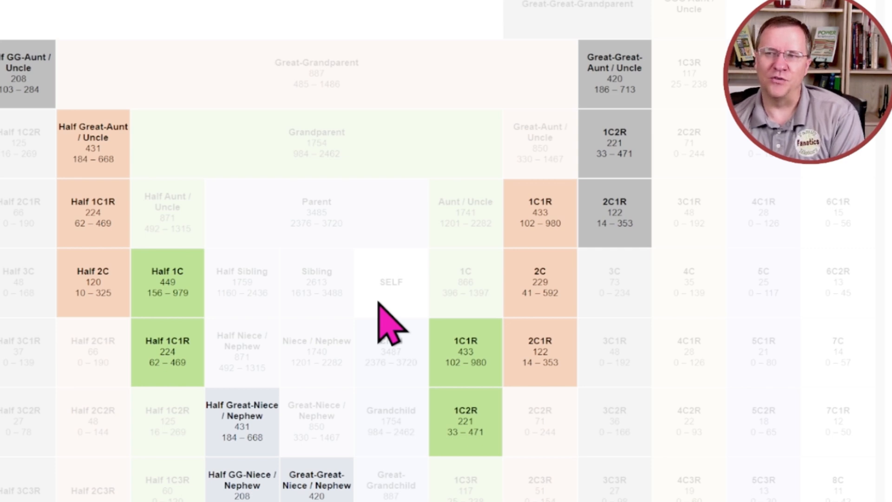
{"action": "mouse_move", "coordinate": [393, 327]}
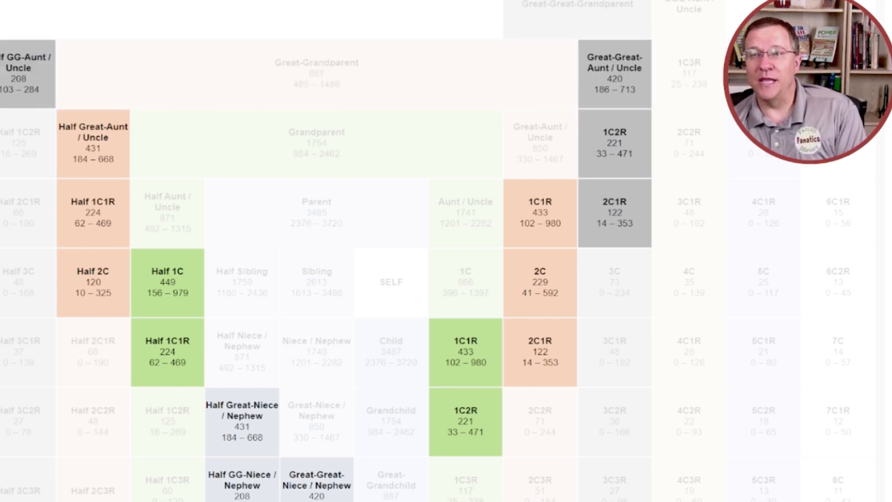
{"action": "mouse_move", "coordinate": [391, 313]}
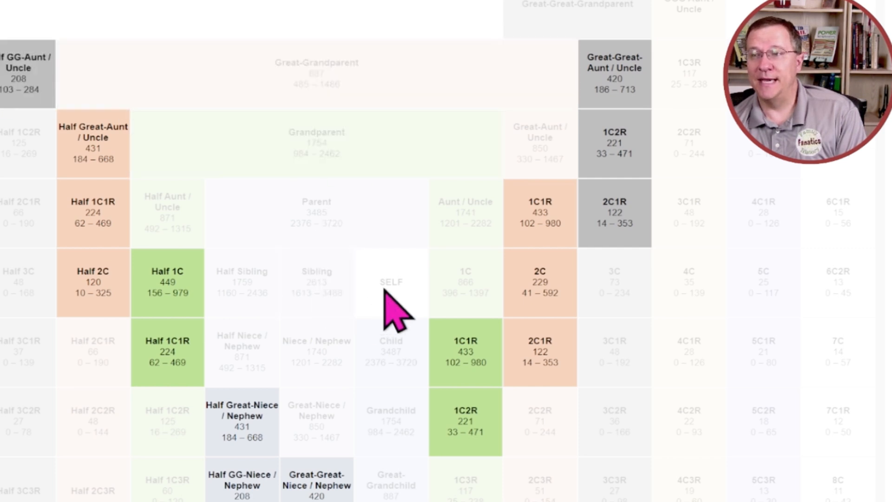
{"action": "mouse_move", "coordinate": [436, 86]}
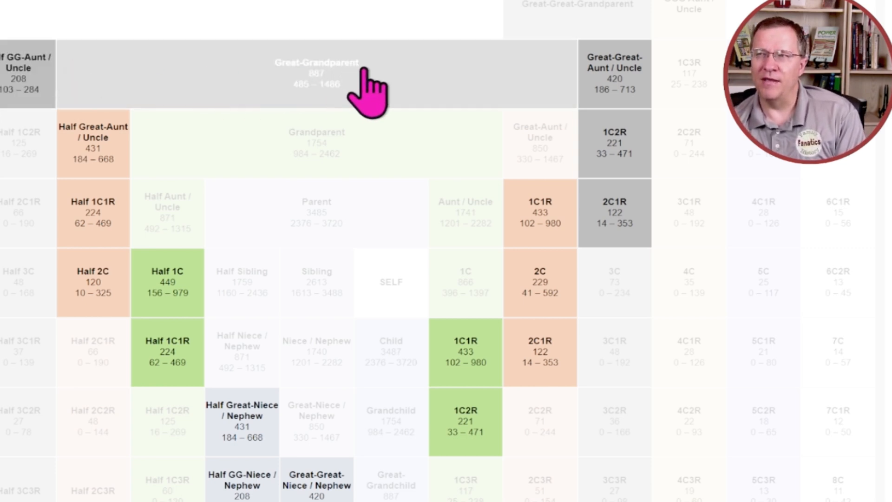
{"action": "scroll", "scroll_direction": "down", "scroll_amount": 3}
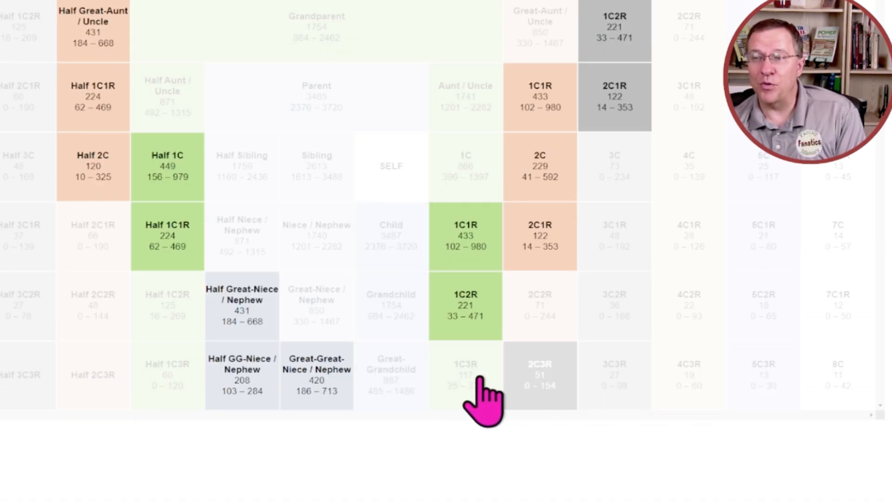
{"action": "mouse_move", "coordinate": [142, 393]}
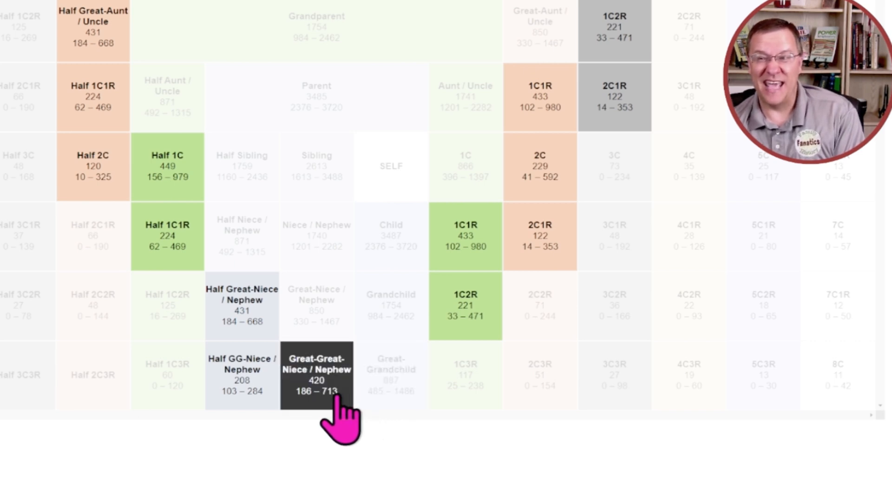
{"action": "mouse_move", "coordinate": [391, 241]}
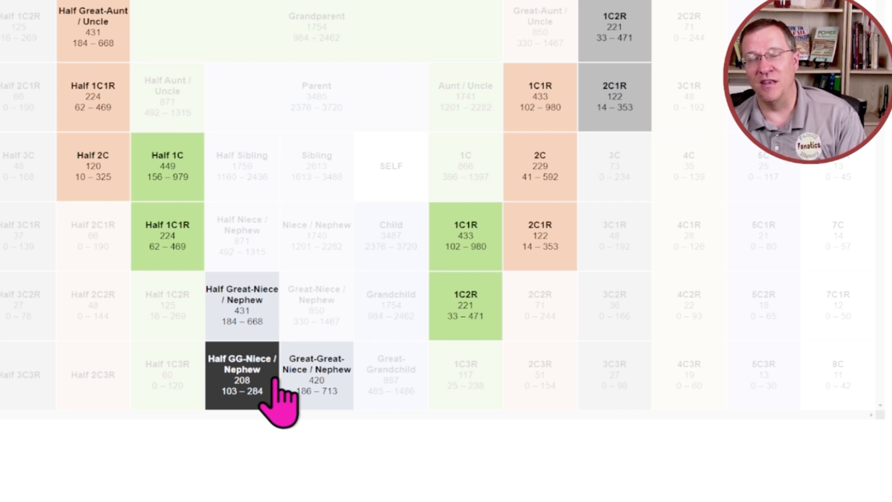
{"action": "scroll", "scroll_direction": "up", "scroll_amount": 3}
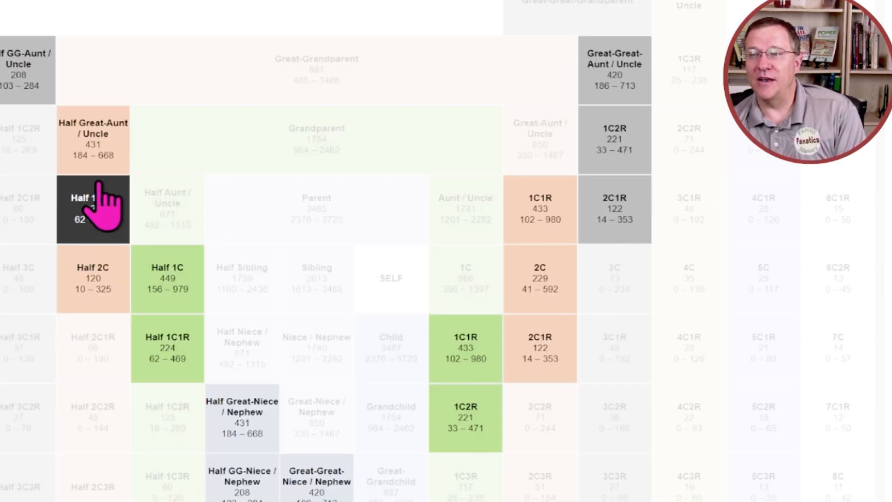
{"action": "mouse_move", "coordinate": [43, 119]}
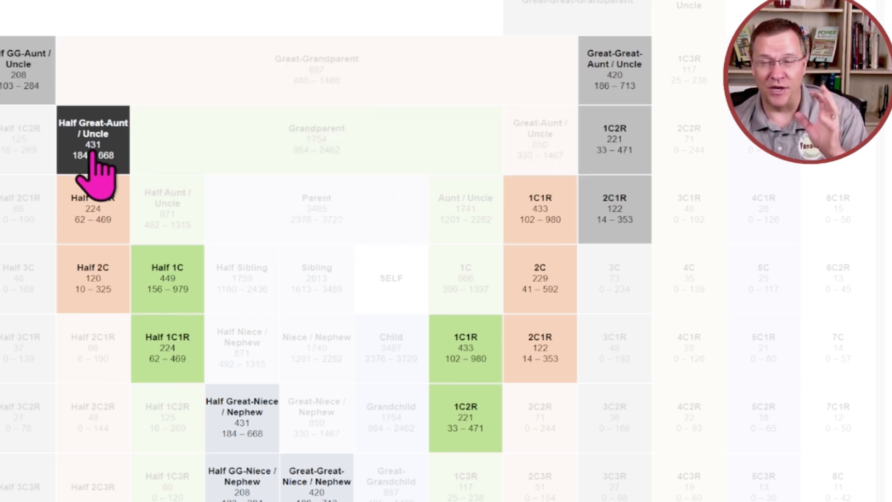
{"action": "mouse_move", "coordinate": [316, 228]}
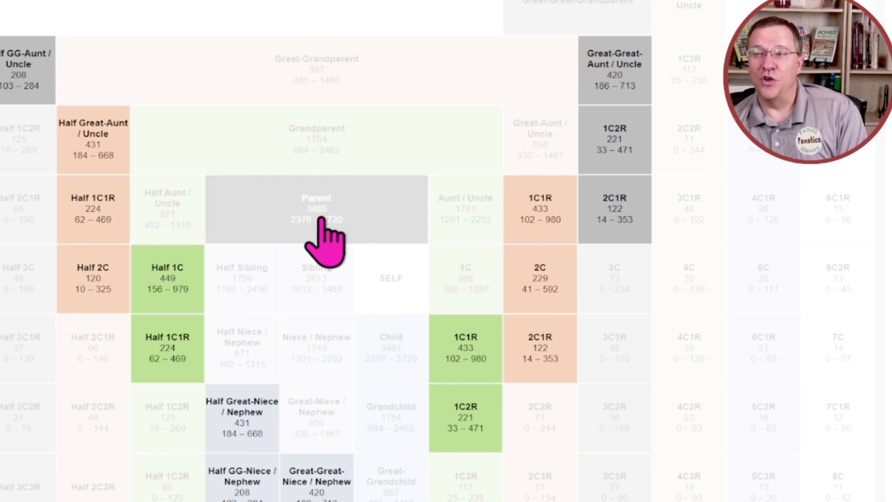
{"action": "mouse_move", "coordinate": [421, 492]}
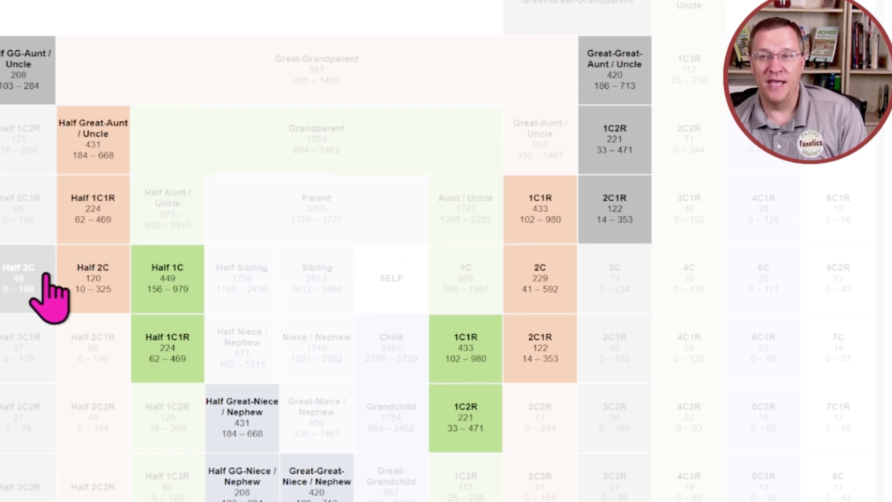
{"action": "mouse_move", "coordinate": [45, 335]}
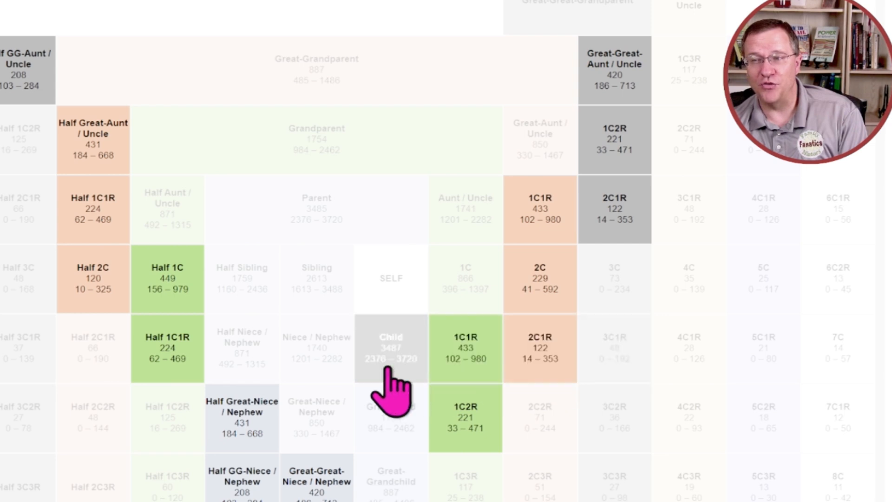
{"action": "mouse_move", "coordinate": [11, 353]}
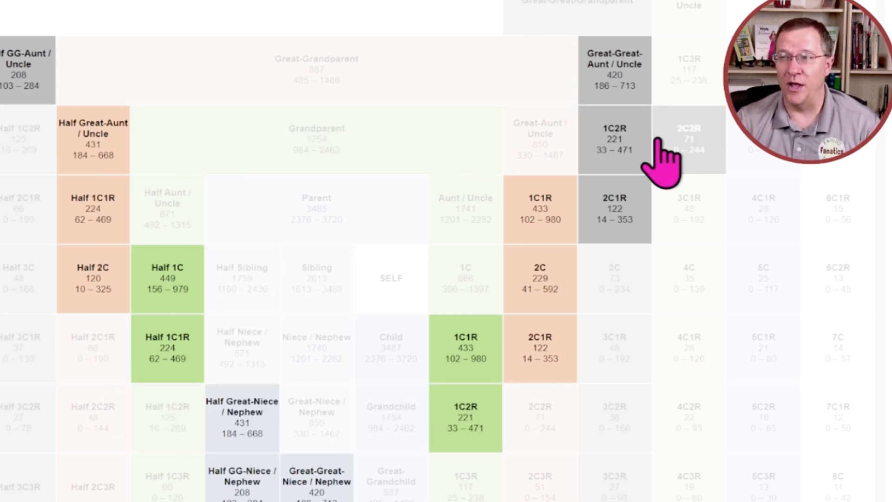
{"action": "mouse_move", "coordinate": [317, 347]}
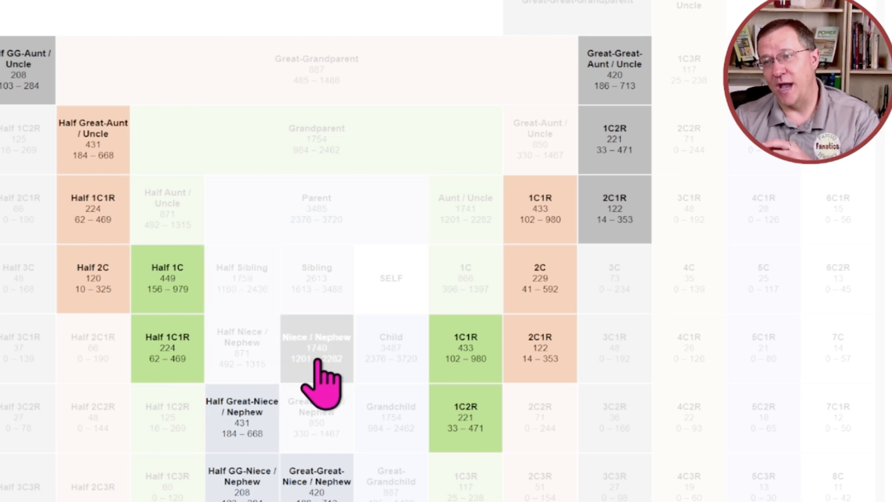
{"action": "mouse_move", "coordinate": [364, 381]}
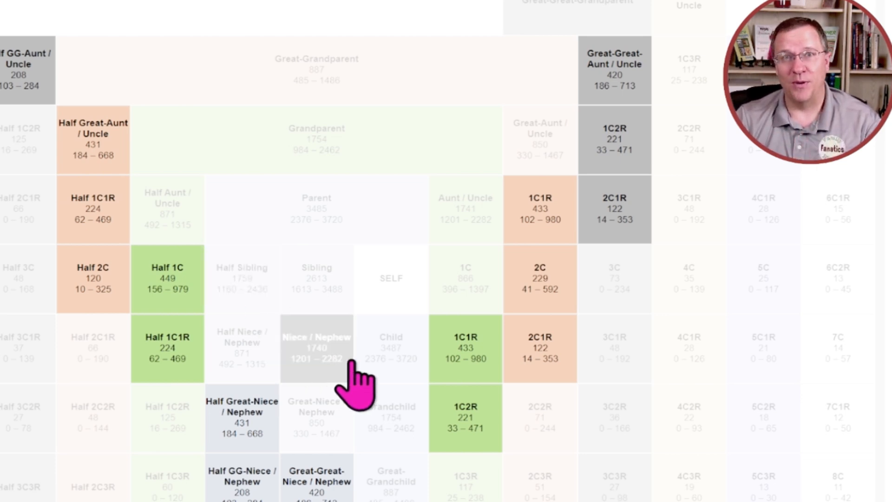